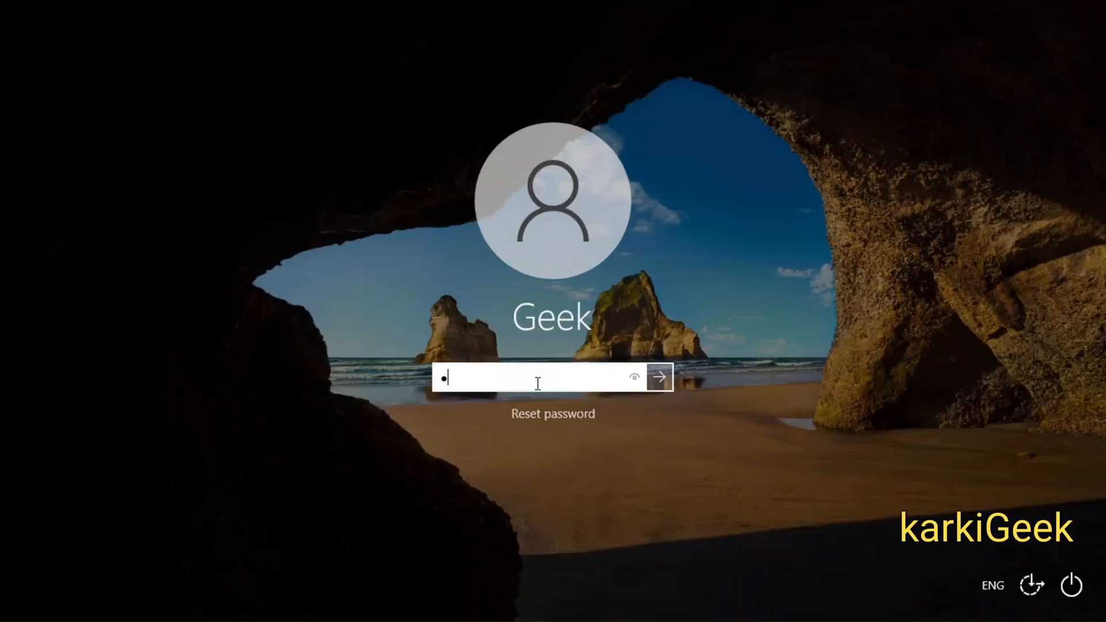
- After a rejected sign-in, search Google for 'hiren boot cd' and reach the Hiren's BootCD PE homepage
type("password")
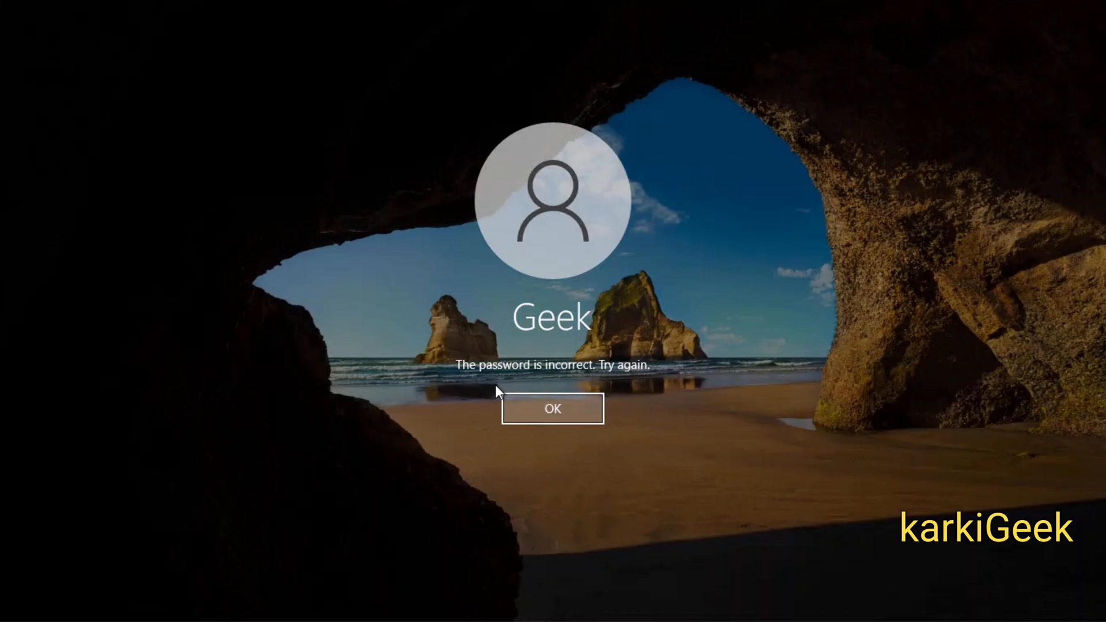
left_click(552, 409)
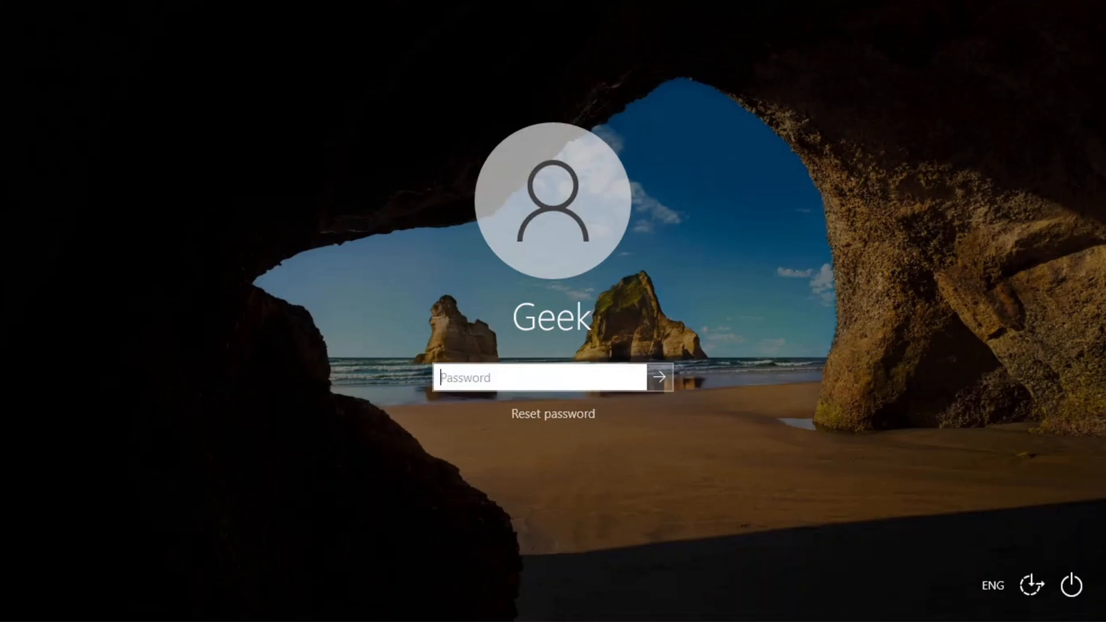
left_click(659, 377)
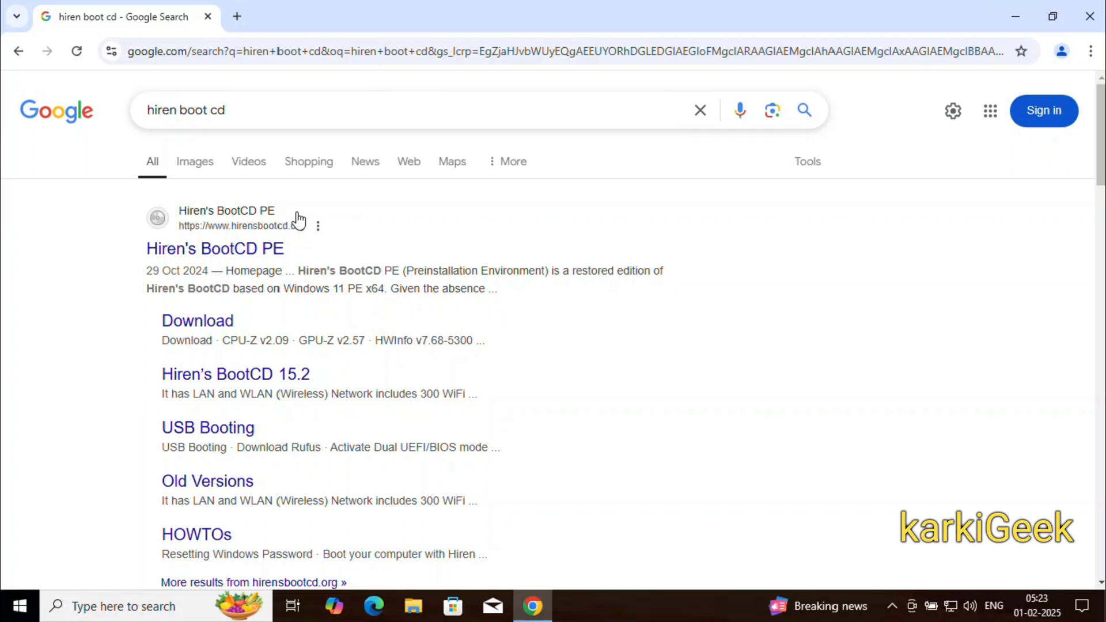
left_click(215, 249)
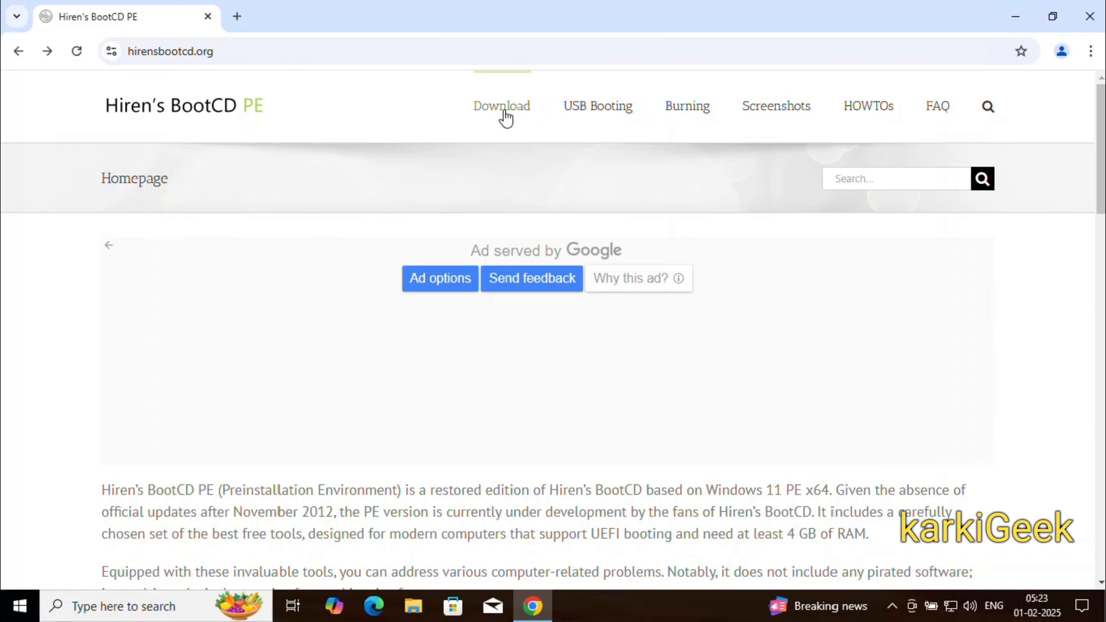
- Go to the site's Download page and scroll to the file table
left_click(502, 106)
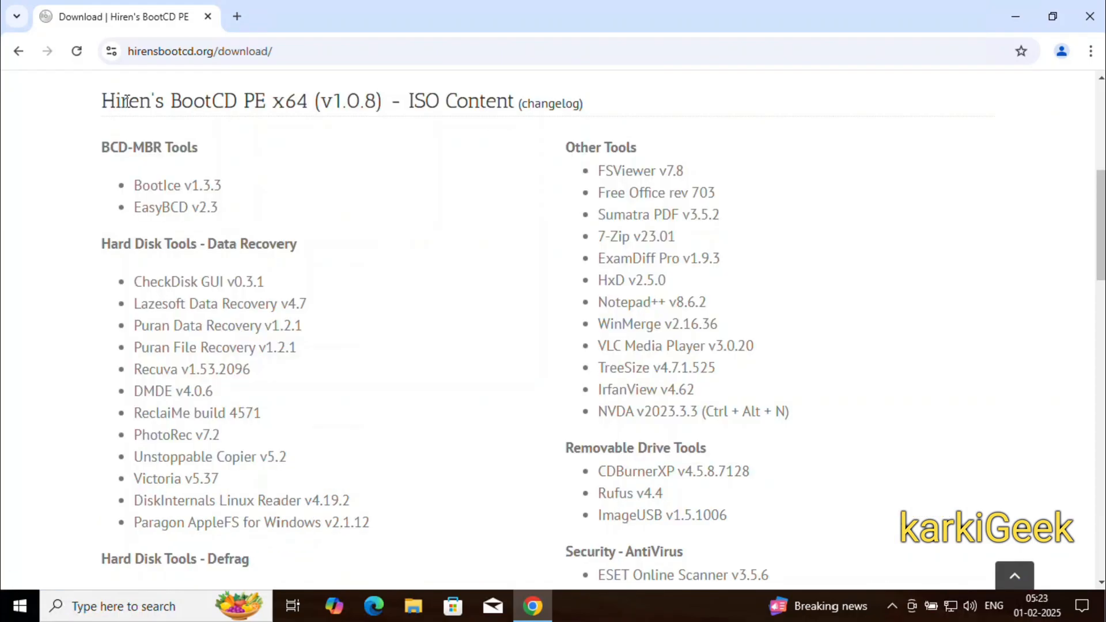
mouse_move(615, 210)
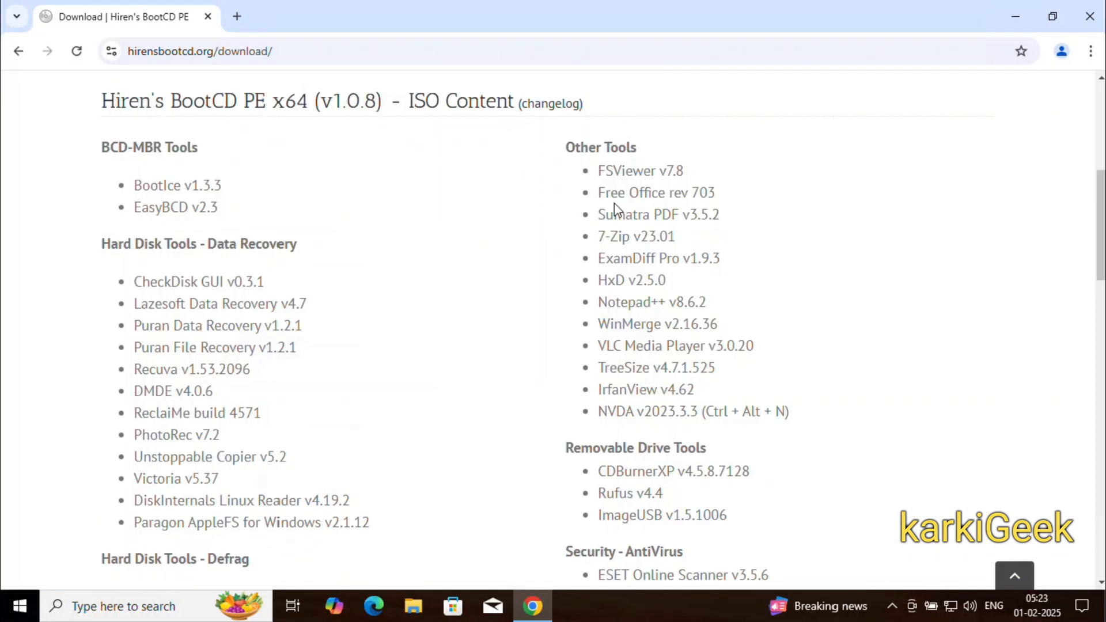
scroll("down", 3)
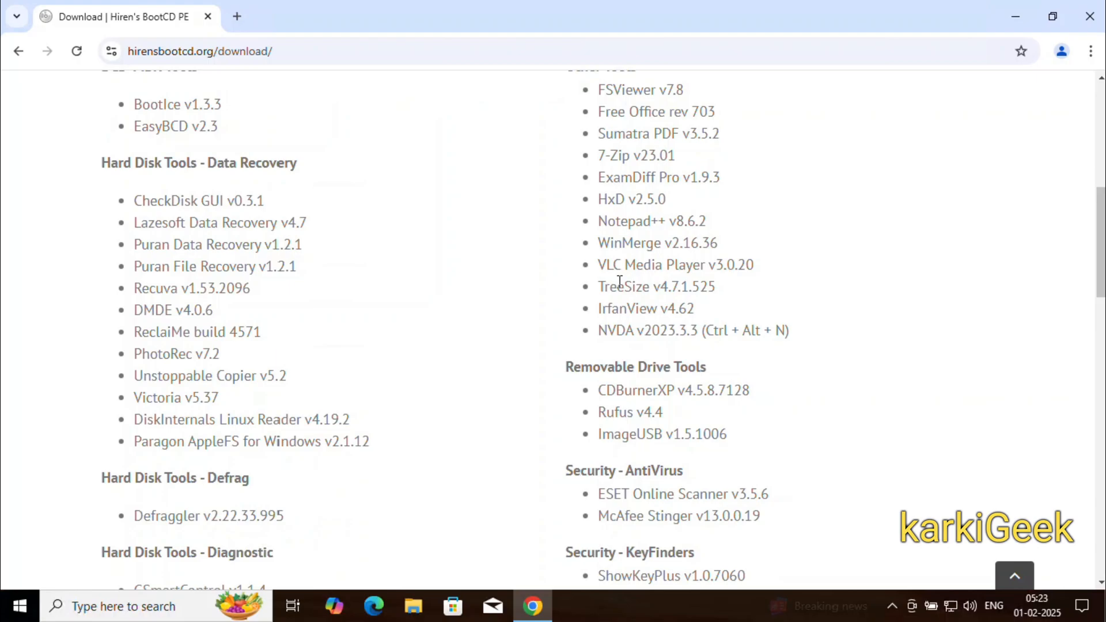
scroll("down", 3)
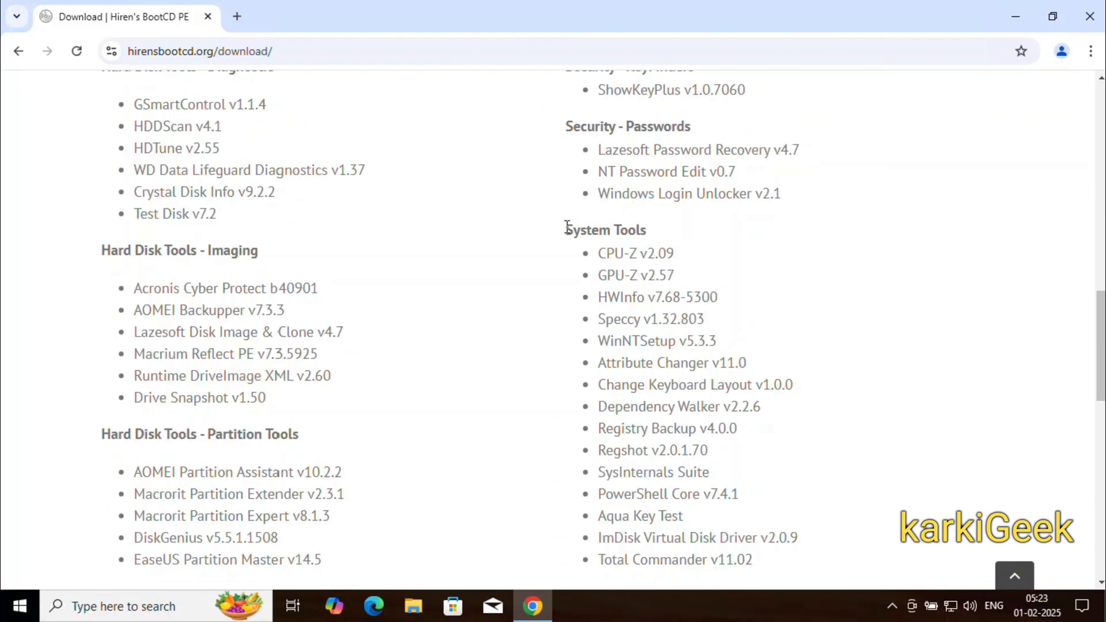
double_click(116, 250)
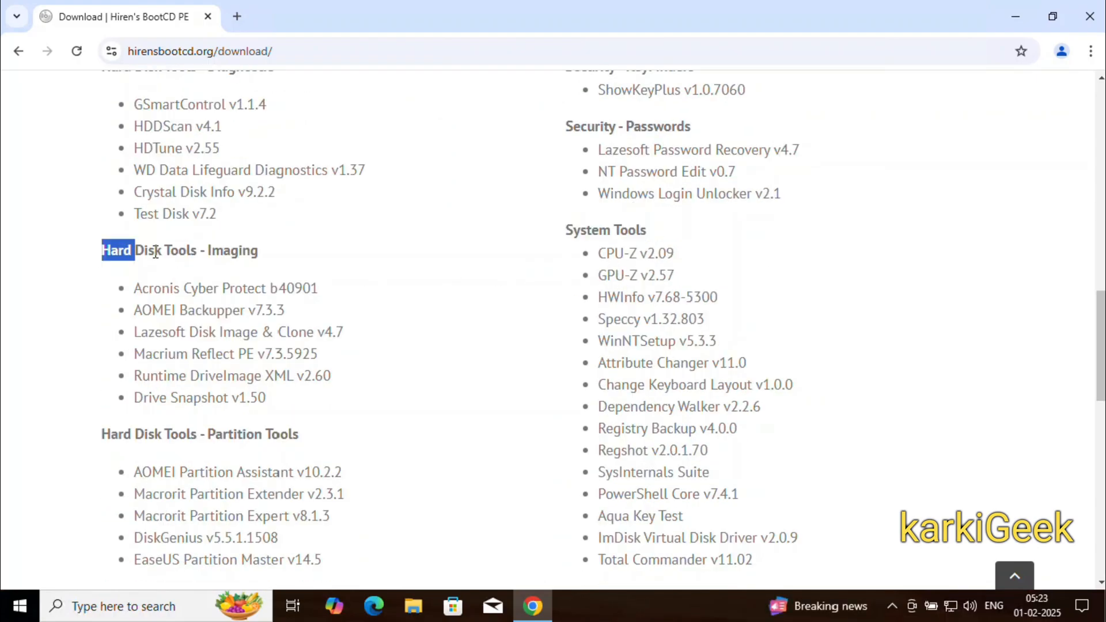
scroll("up", 3)
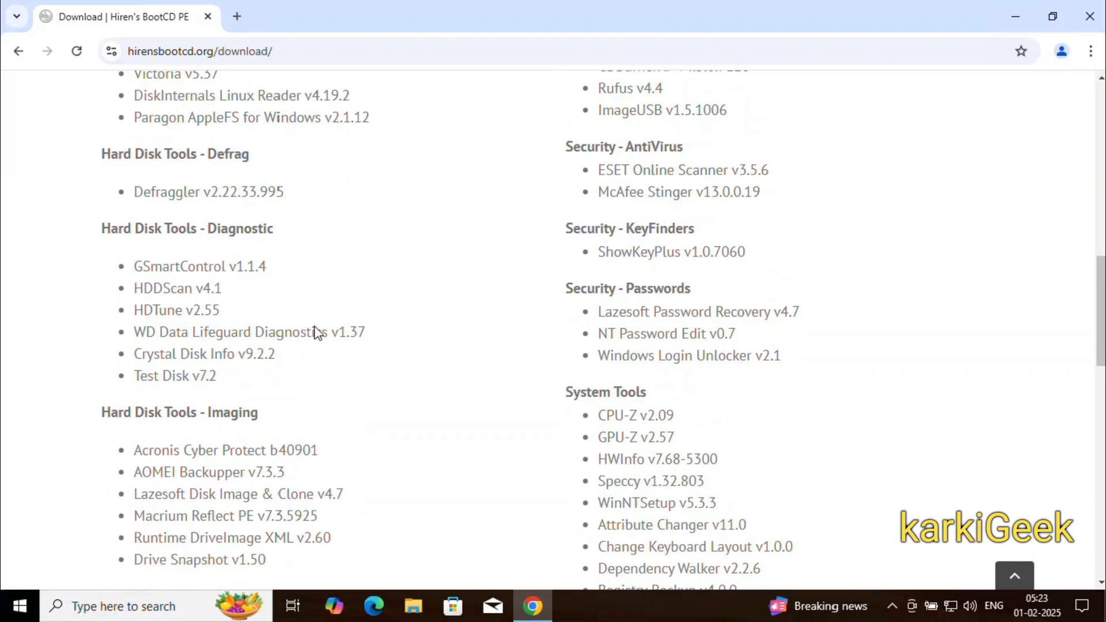
scroll("down", 3)
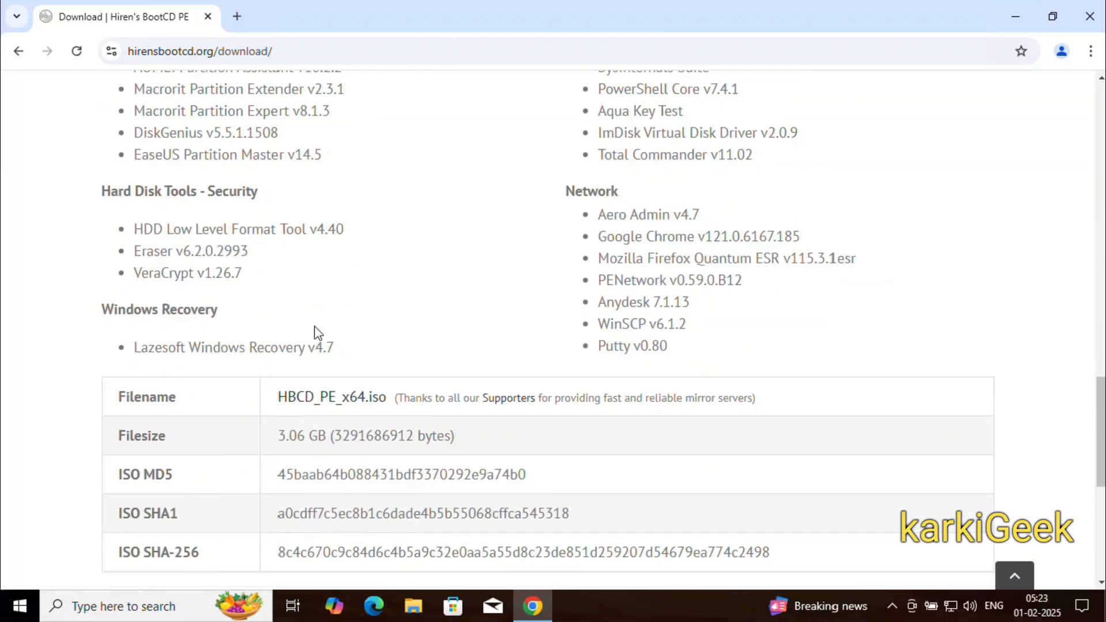
mouse_move(401, 399)
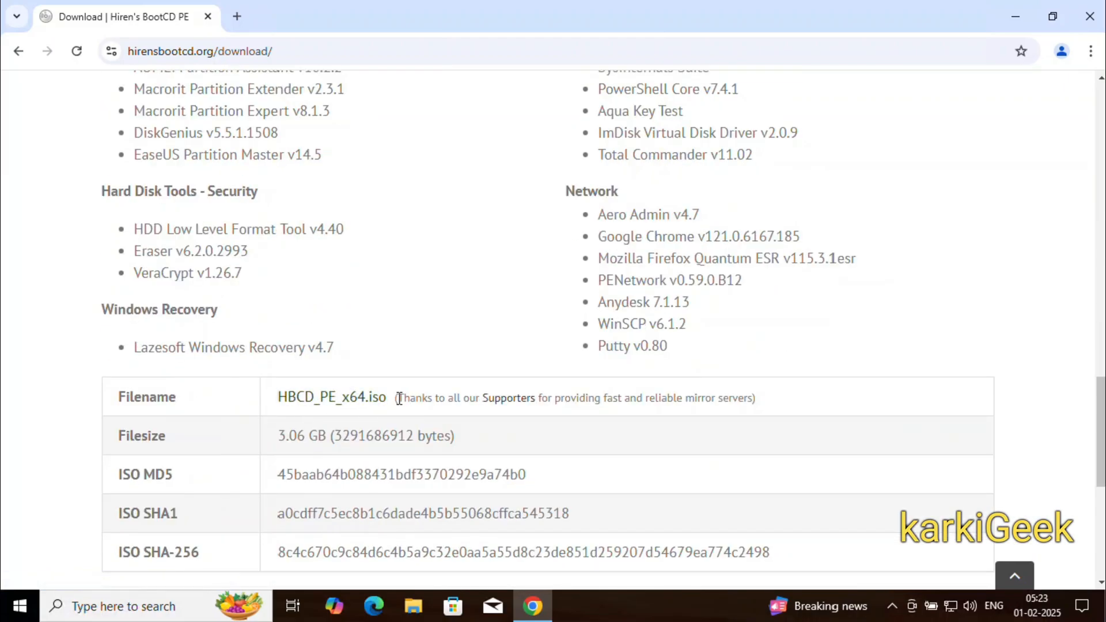
- Start downloading HBCD_PE_x64.iso and return to Geek's sign-in screen
left_click(331, 396)
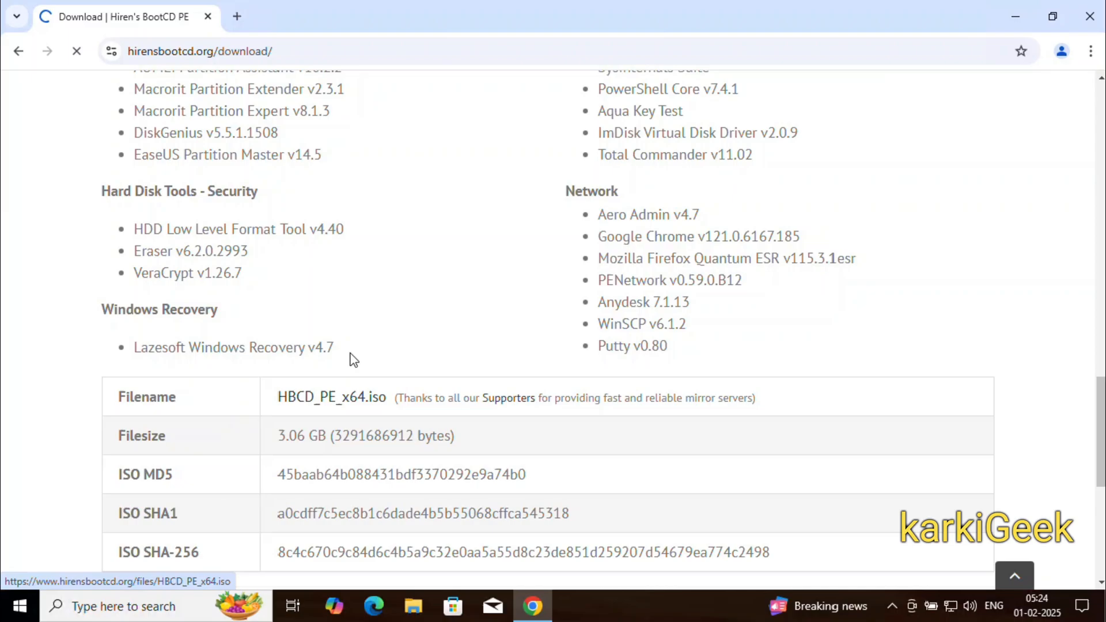
left_click(1033, 51)
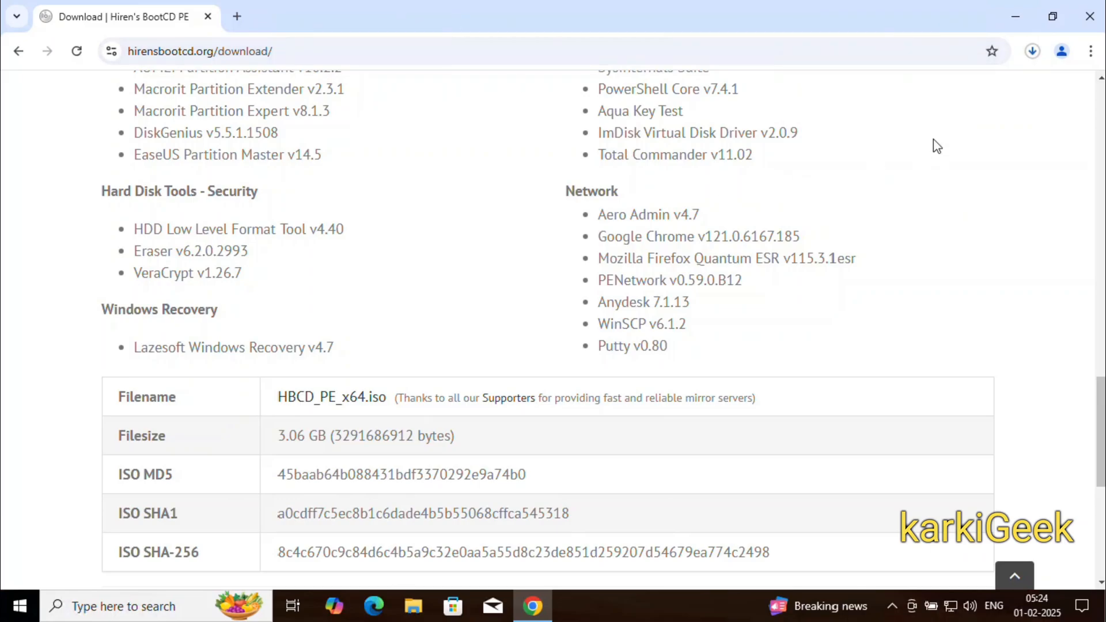
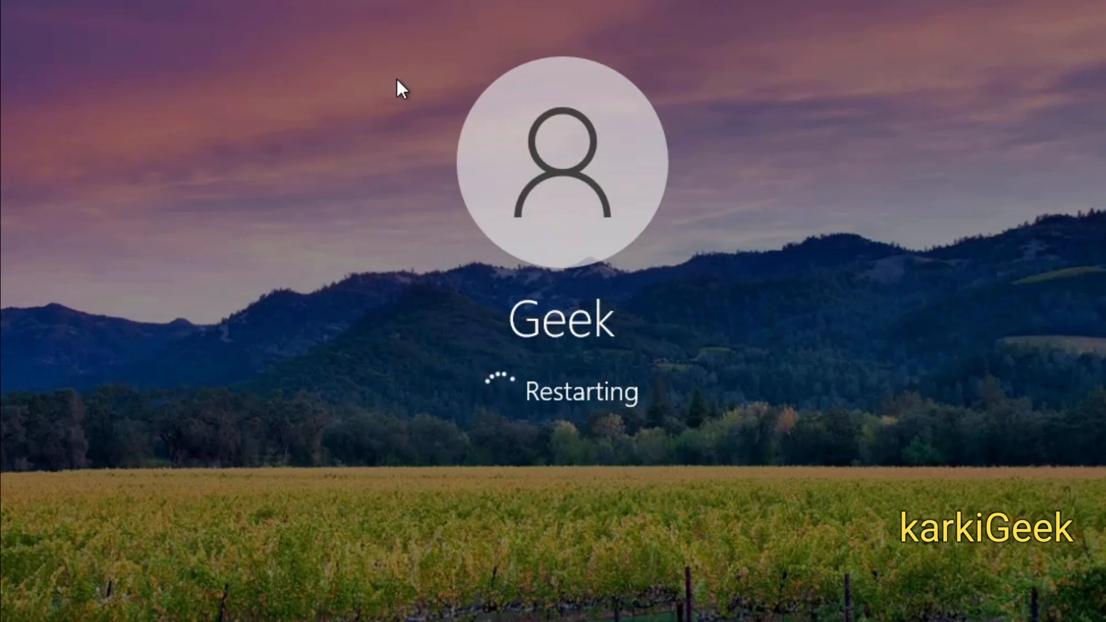
mouse_move(845, 344)
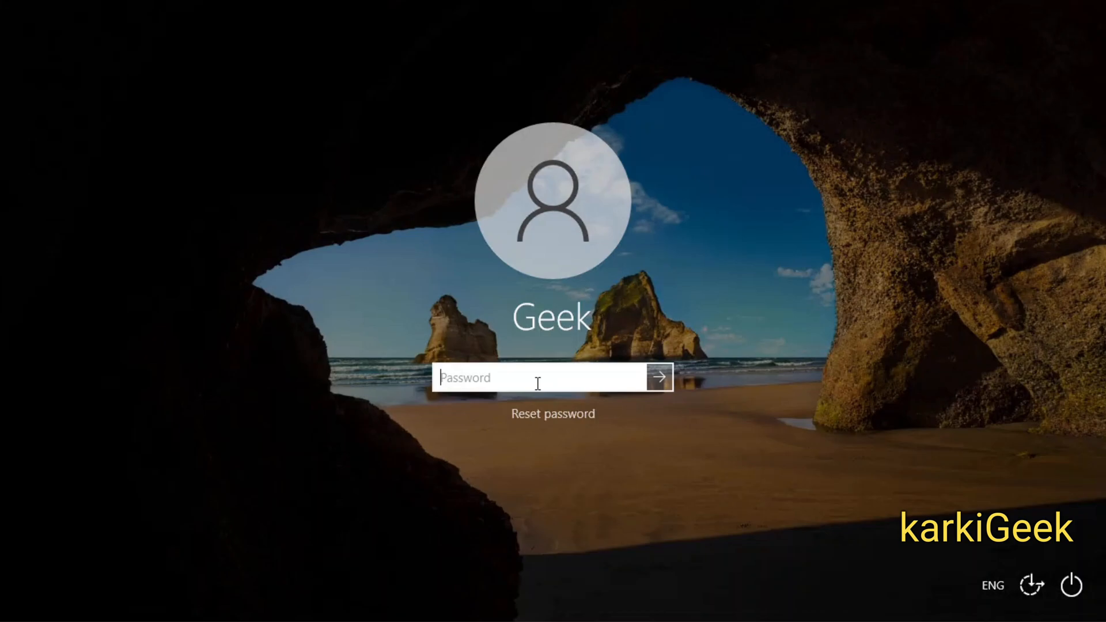
- Fail another Geek sign-in, then Shift+Restart into the recovery 'Choose an option' menu
left_click(659, 379)
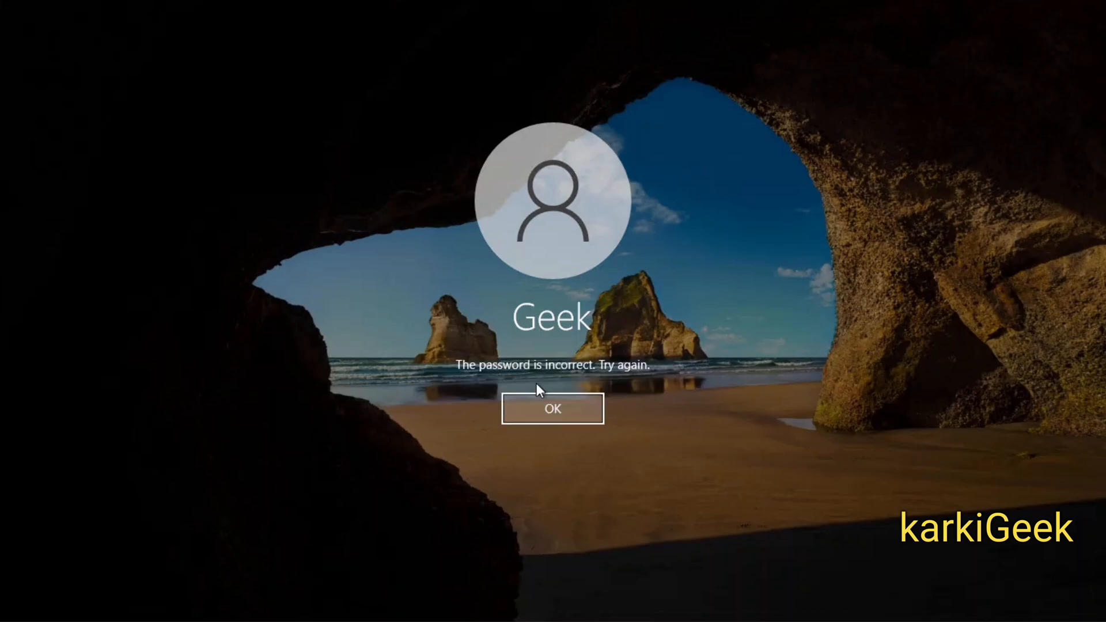
left_click(552, 409)
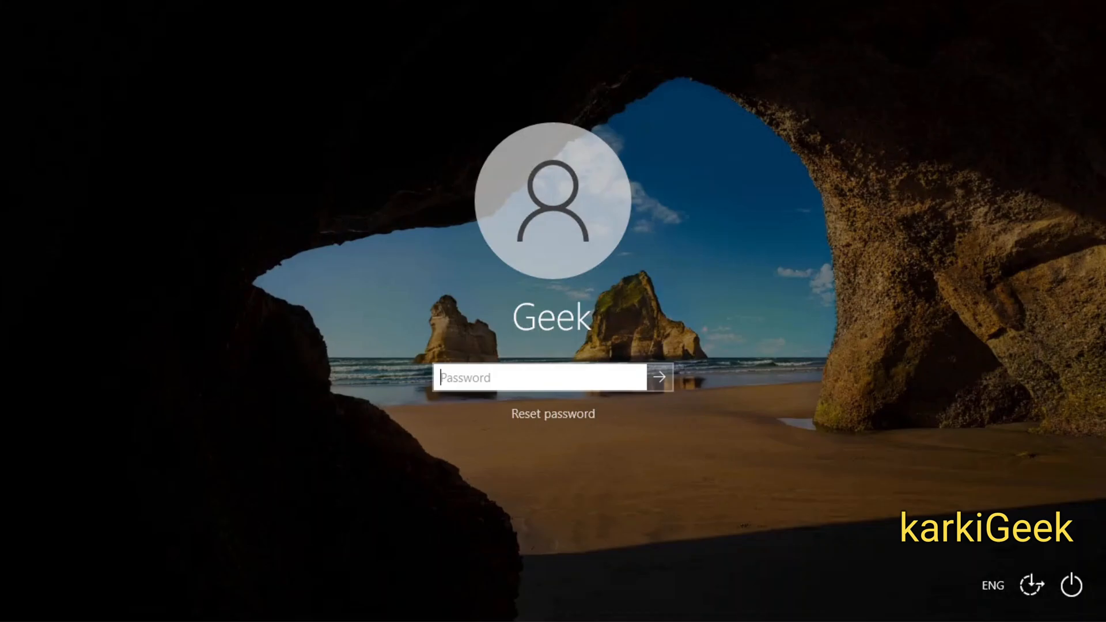
left_click(658, 377)
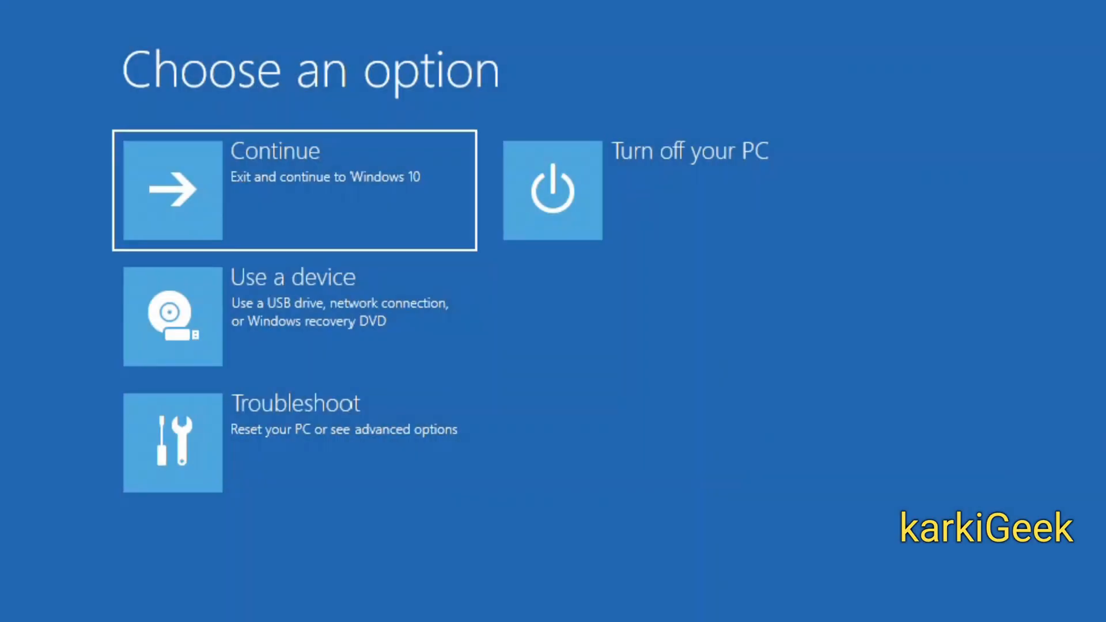
mouse_move(413, 435)
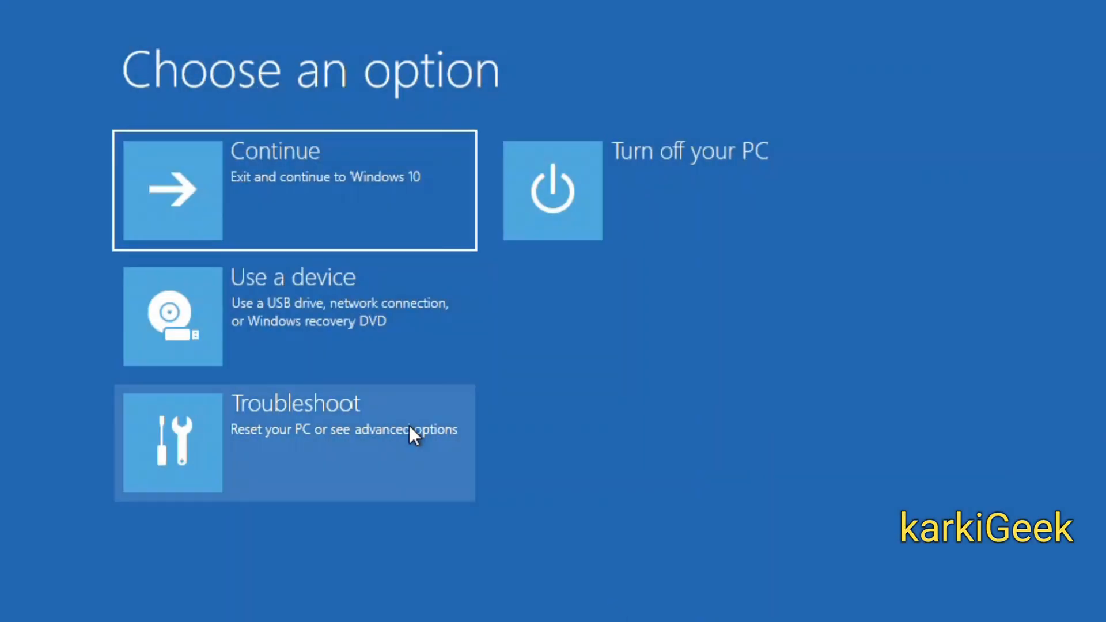
mouse_move(262, 286)
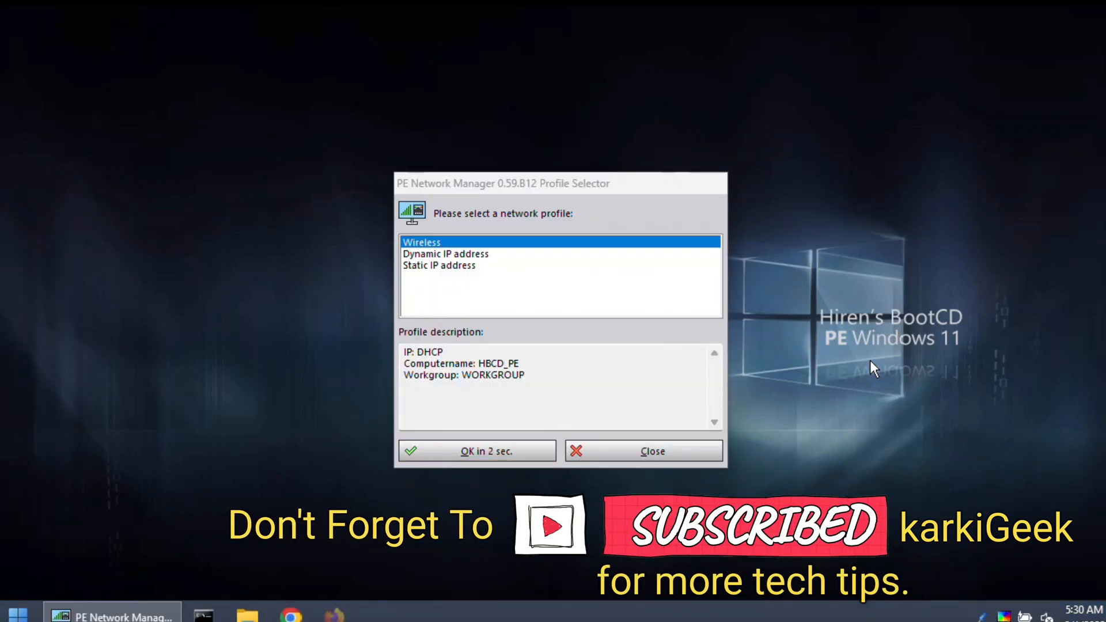
- Dismiss the PE Network Manager prompt and launch NT Password Edit from Security > Passwords
left_click(486, 450)
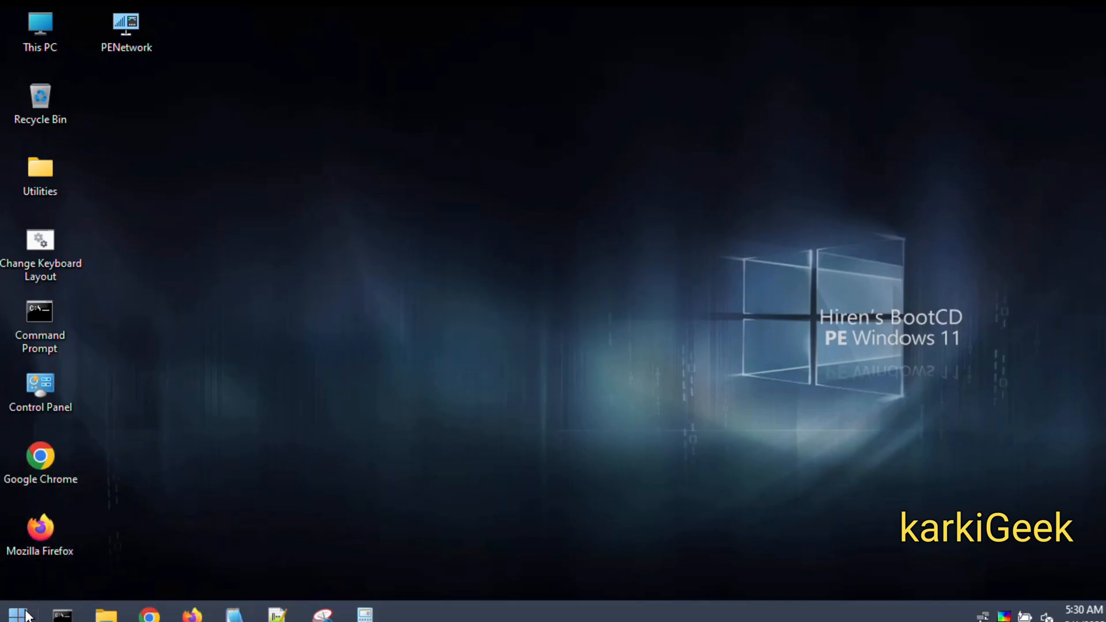
left_click(15, 615)
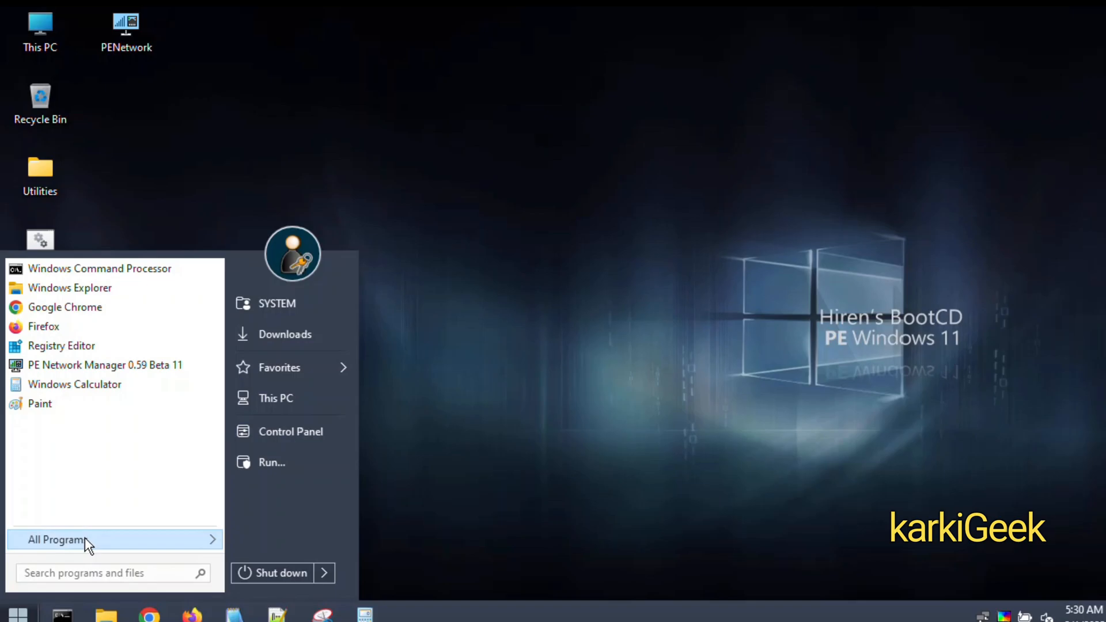
left_click(57, 539)
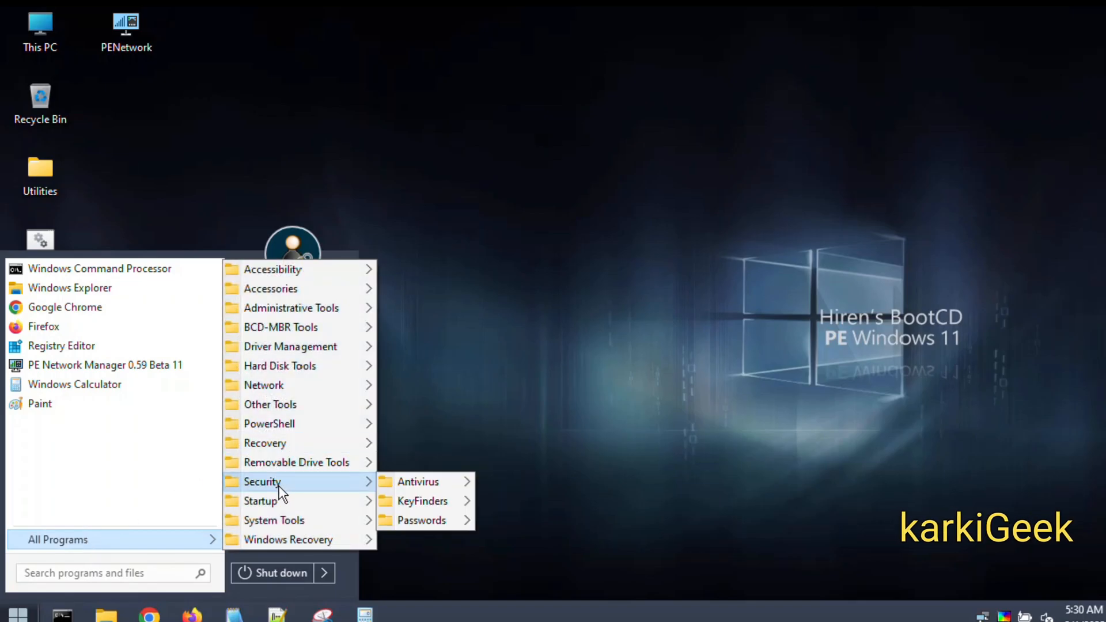
mouse_move(422, 520)
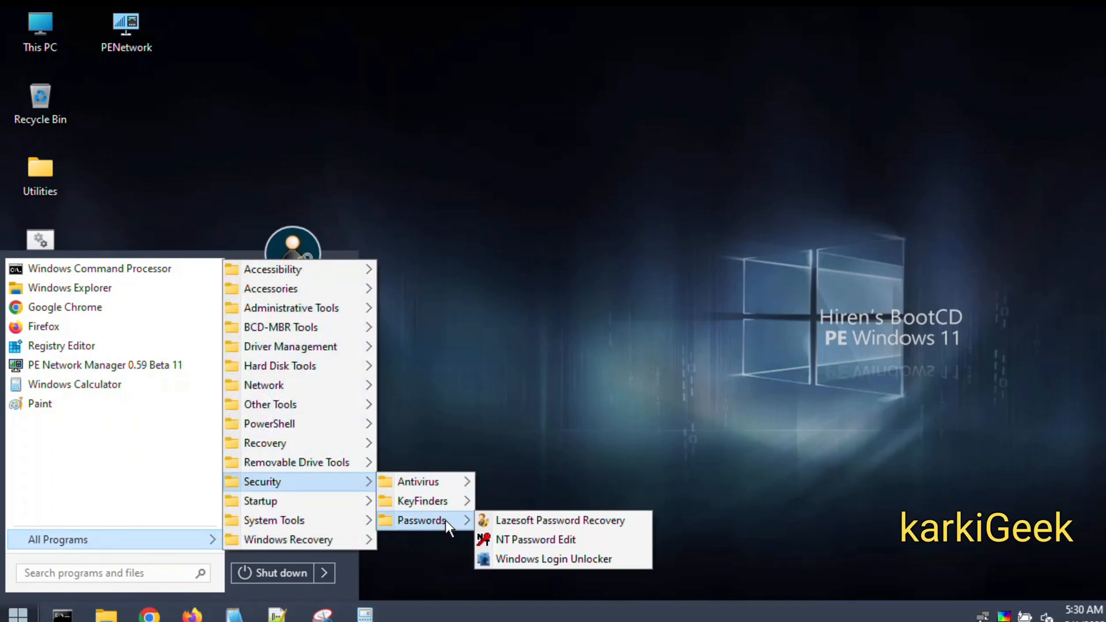
left_click(536, 539)
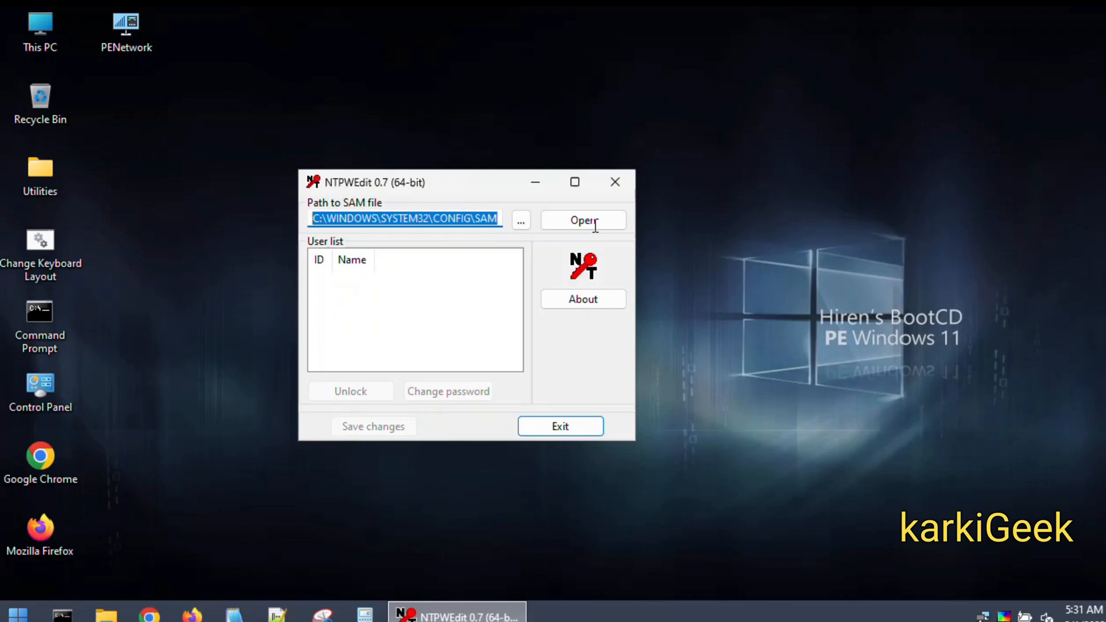
mouse_move(602, 322)
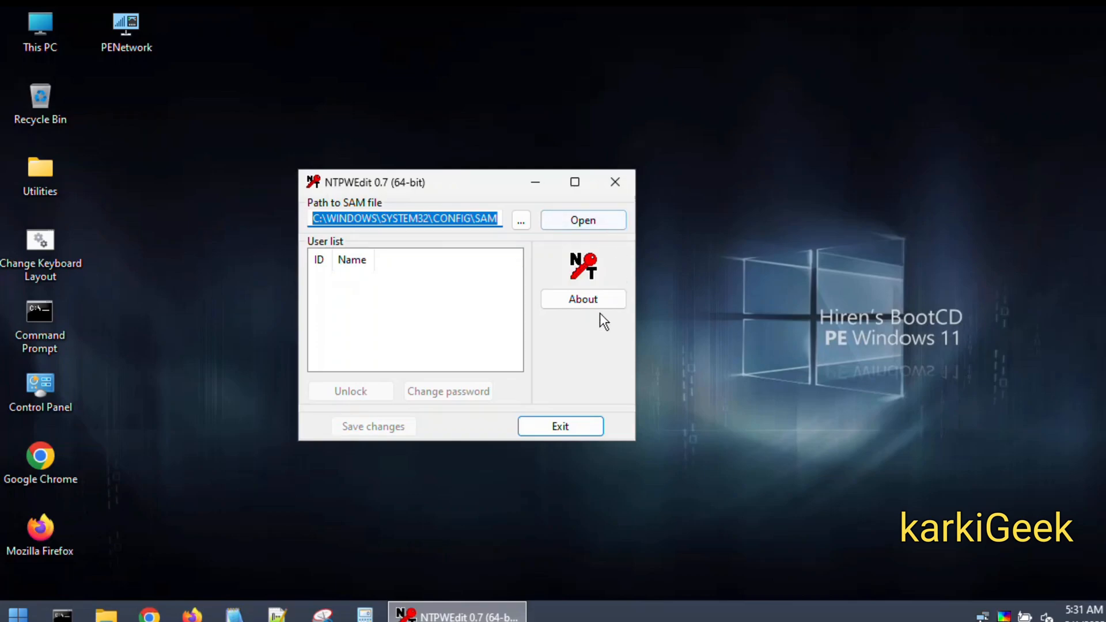
mouse_move(341, 216)
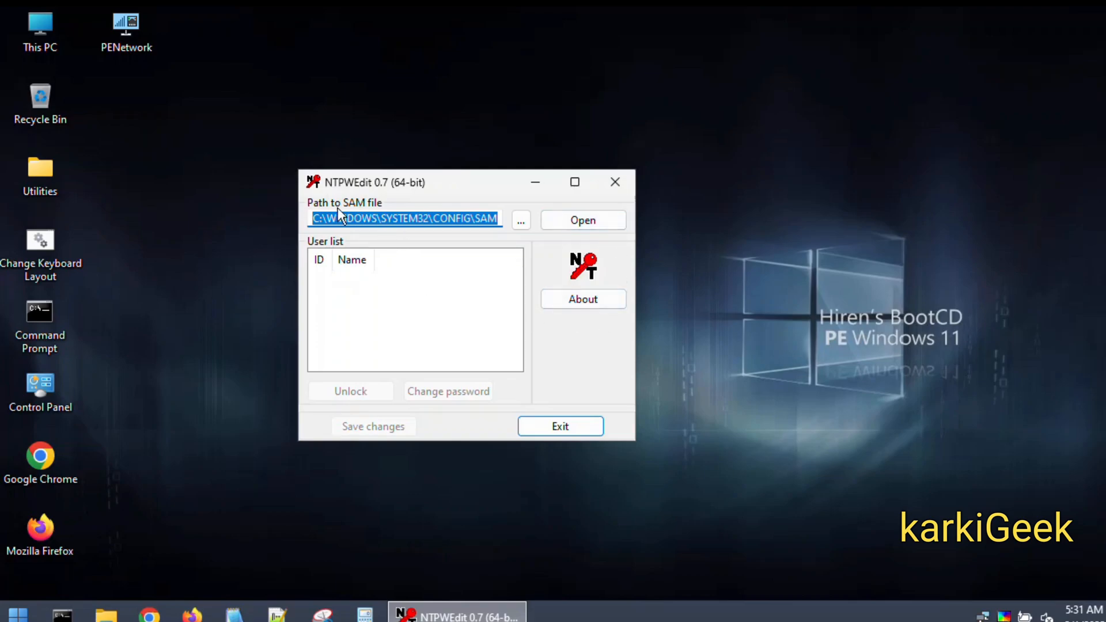
mouse_move(373, 212)
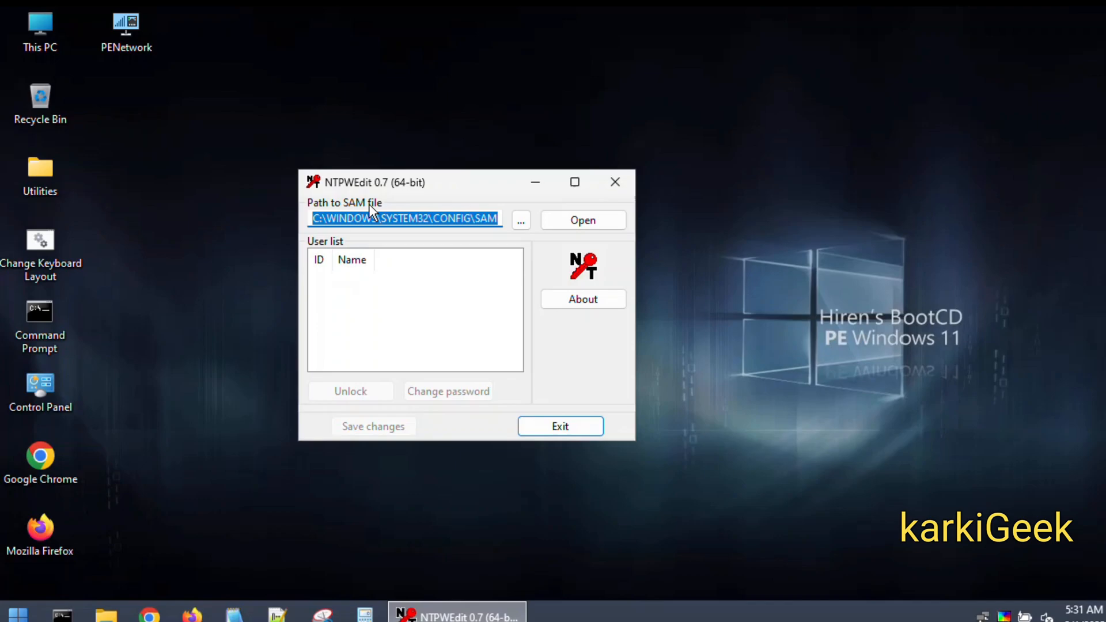
mouse_move(457, 320)
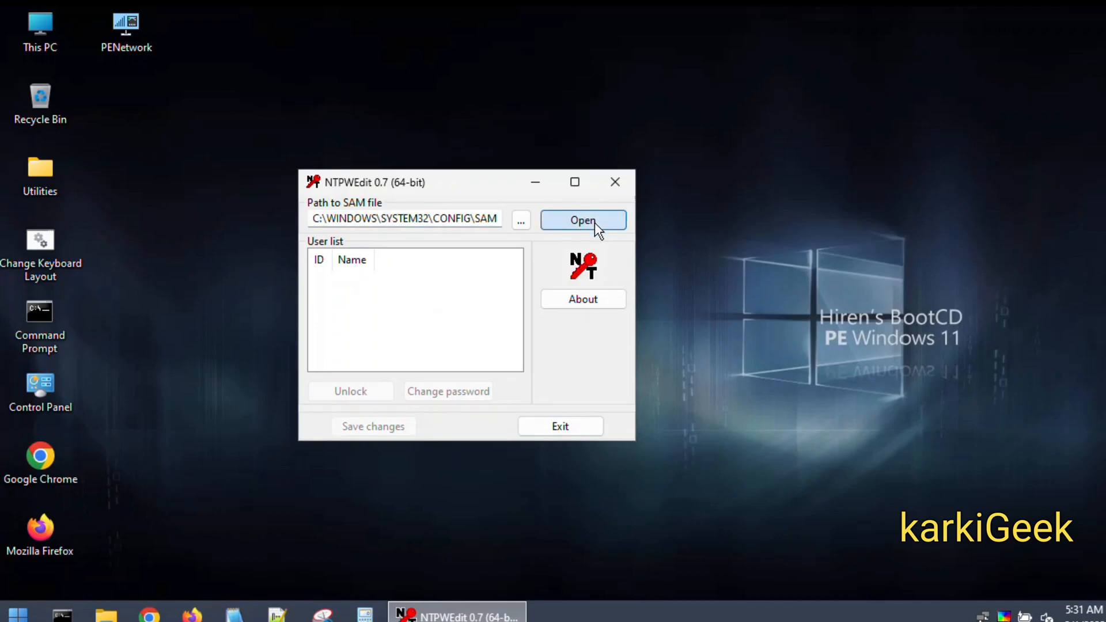
- Load the SAM accounts, give Geek an empty password and save the change to the SAM file
left_click(583, 219)
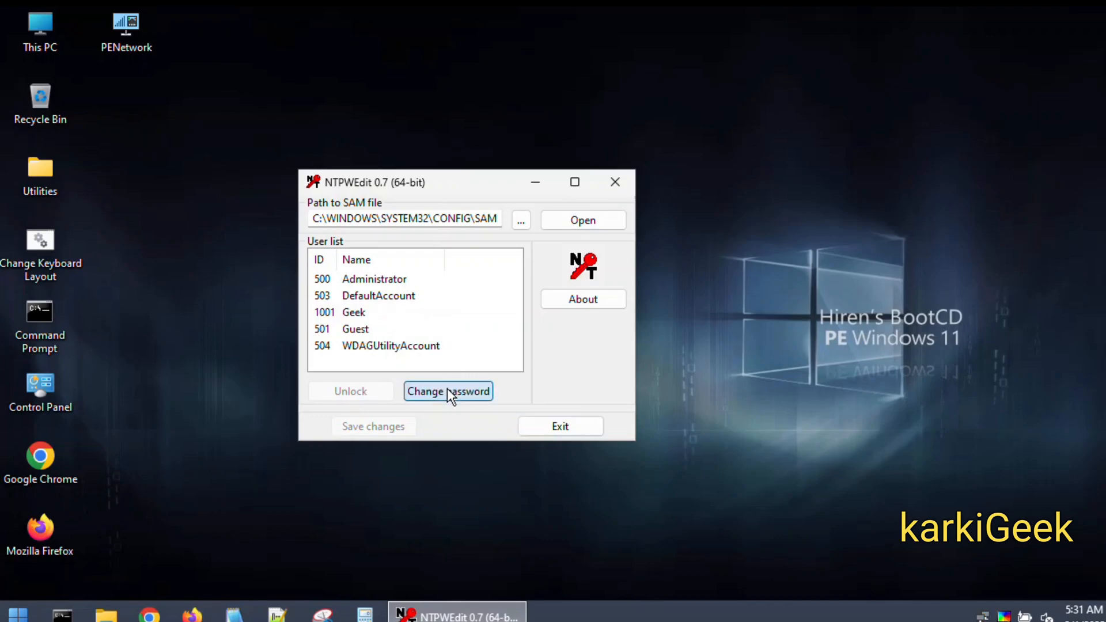
left_click(449, 391)
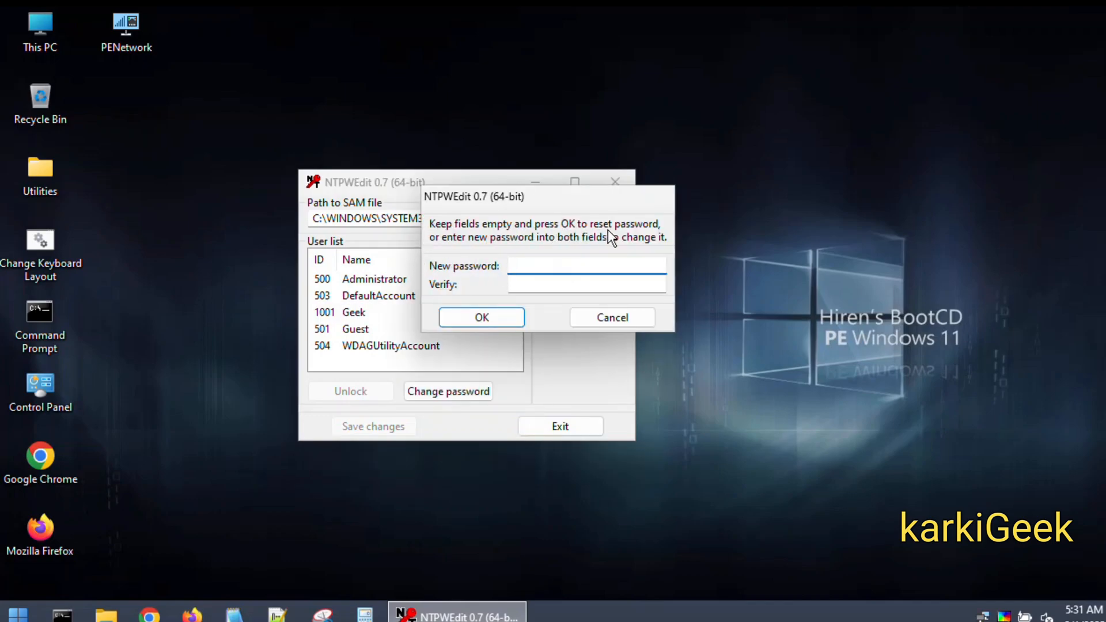
mouse_move(641, 239)
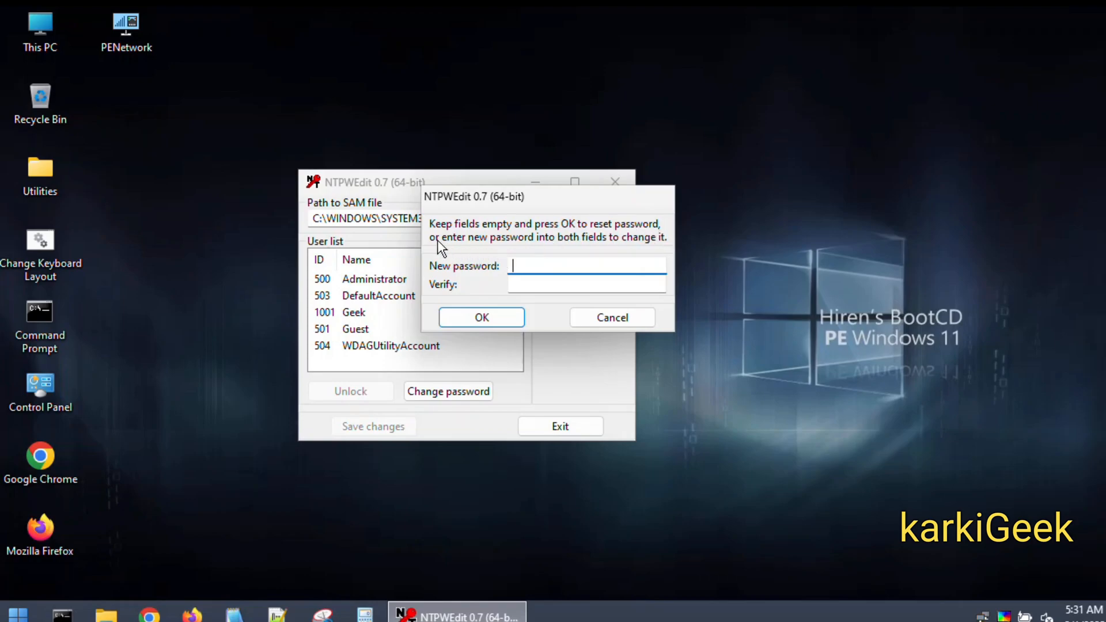
mouse_move(506, 310)
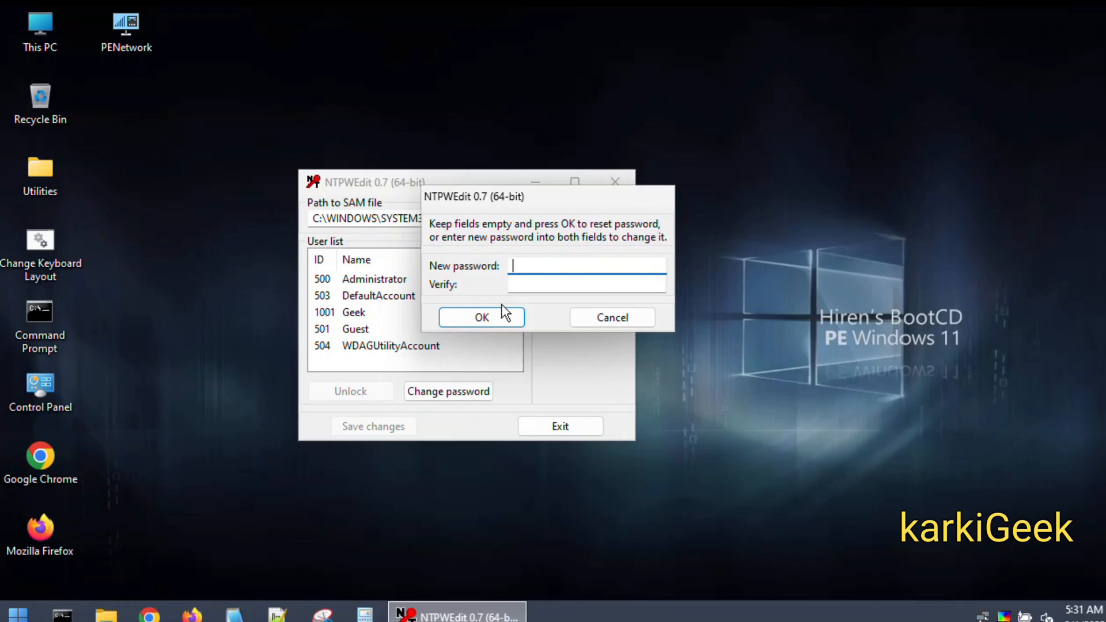
left_click(481, 317)
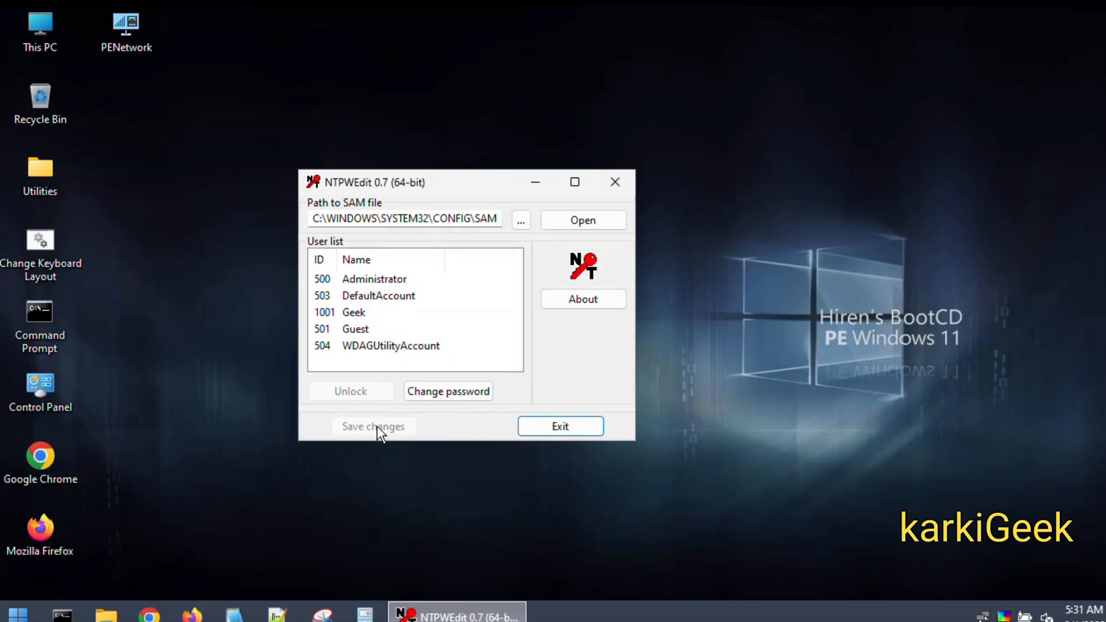
left_click(560, 427)
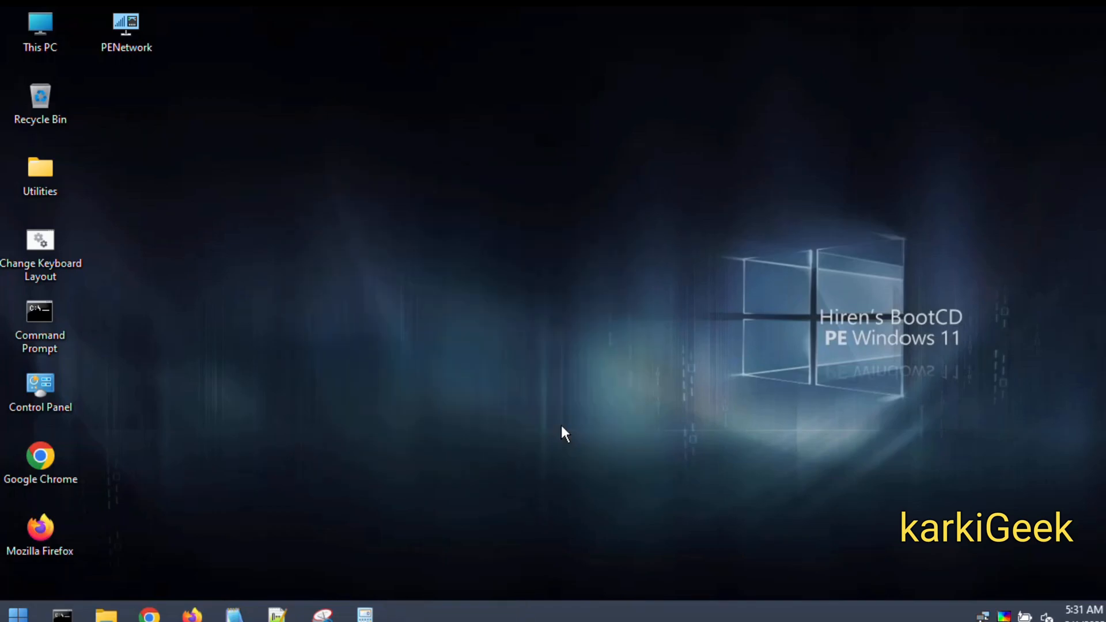
- Restart from the PE Start menu so the PC boots back into Windows 10
left_click(15, 614)
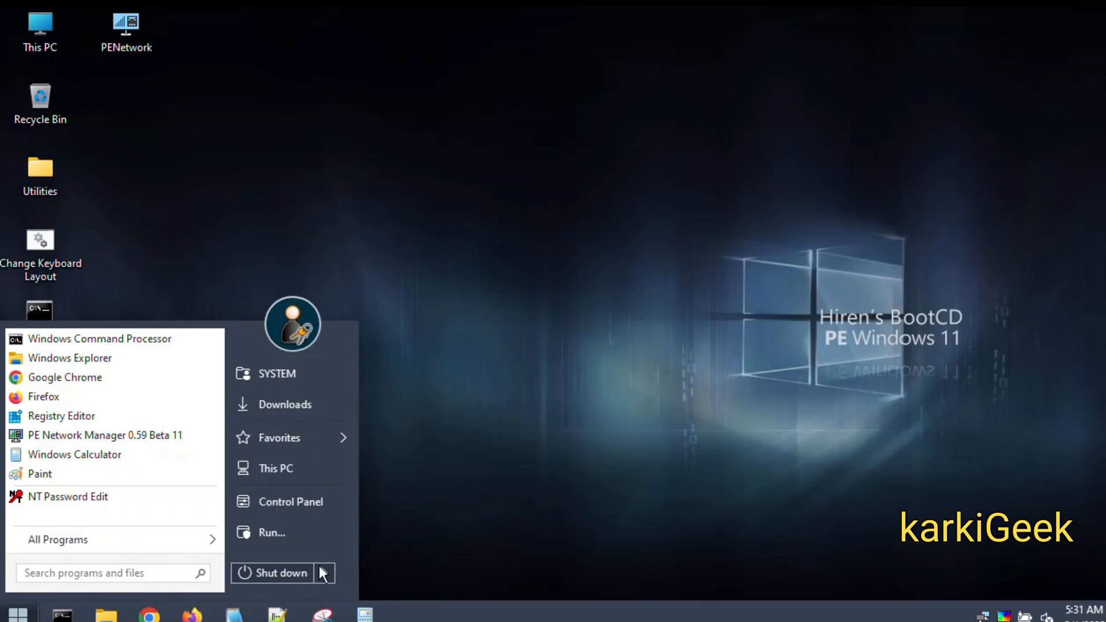
left_click(279, 573)
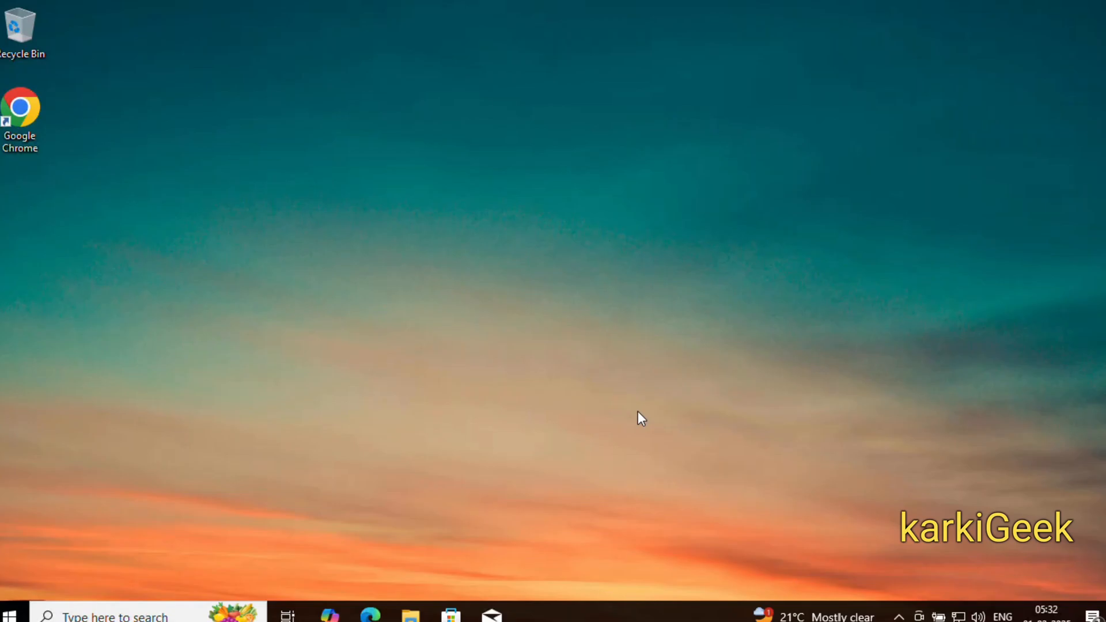
- On the signed-in desktop, bring up the desktop context menu with Refresh
right_click(637, 418)
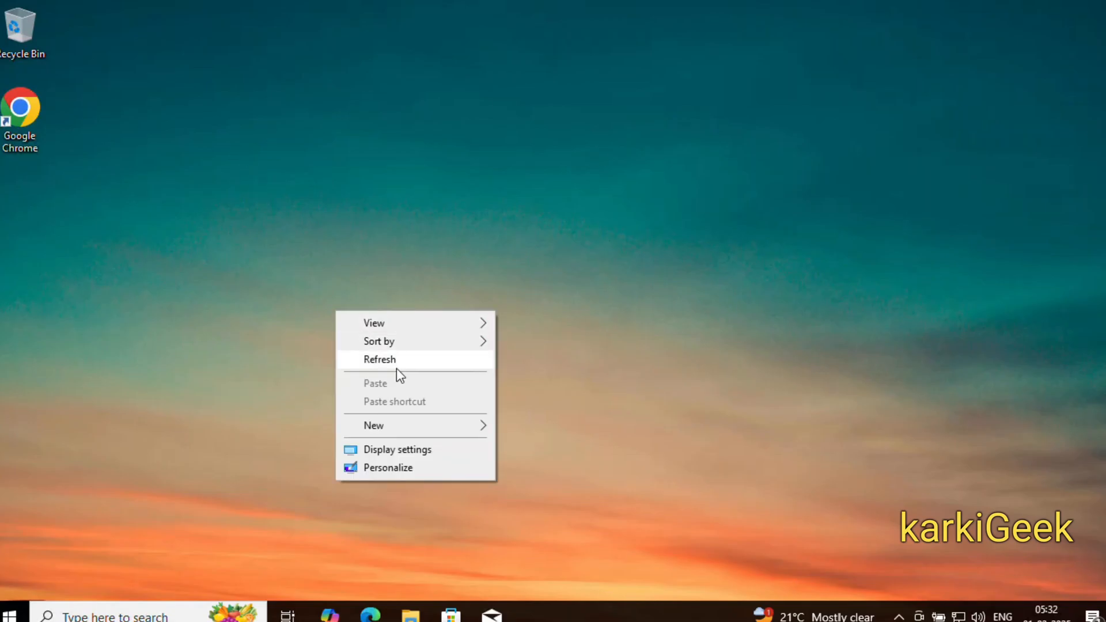